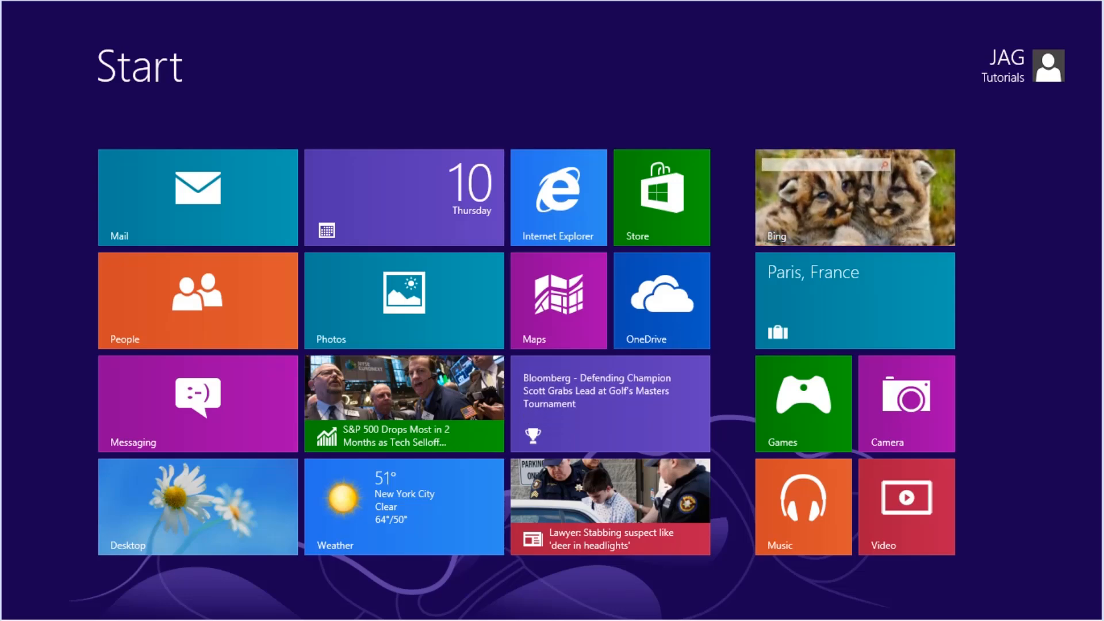
- Launch the Store app from the Start screen tile
left_click(661, 197)
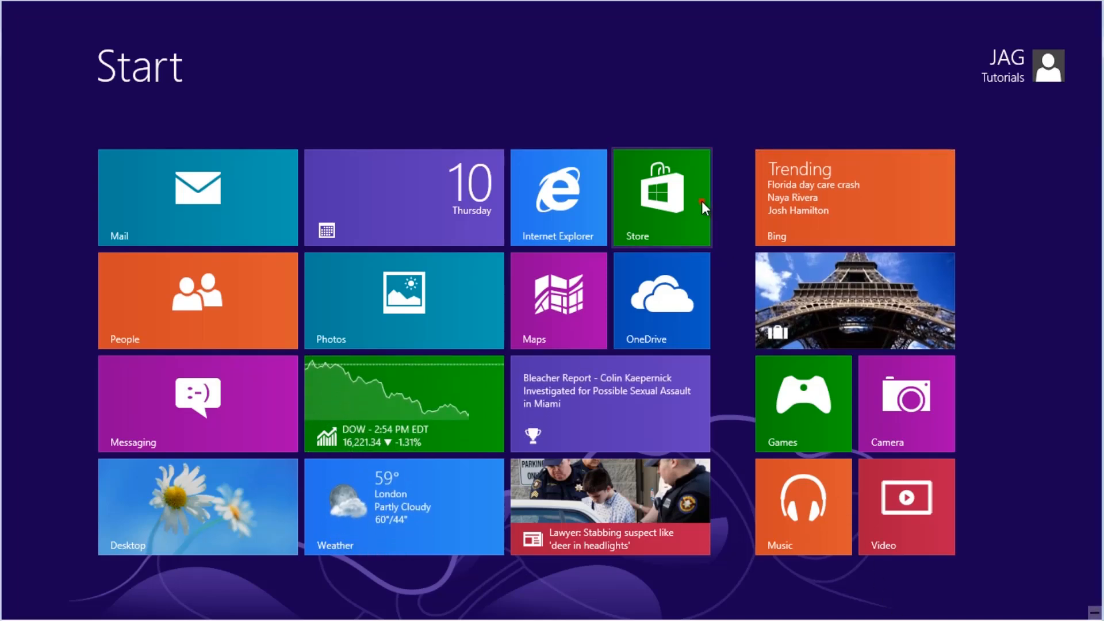
left_click(660, 197)
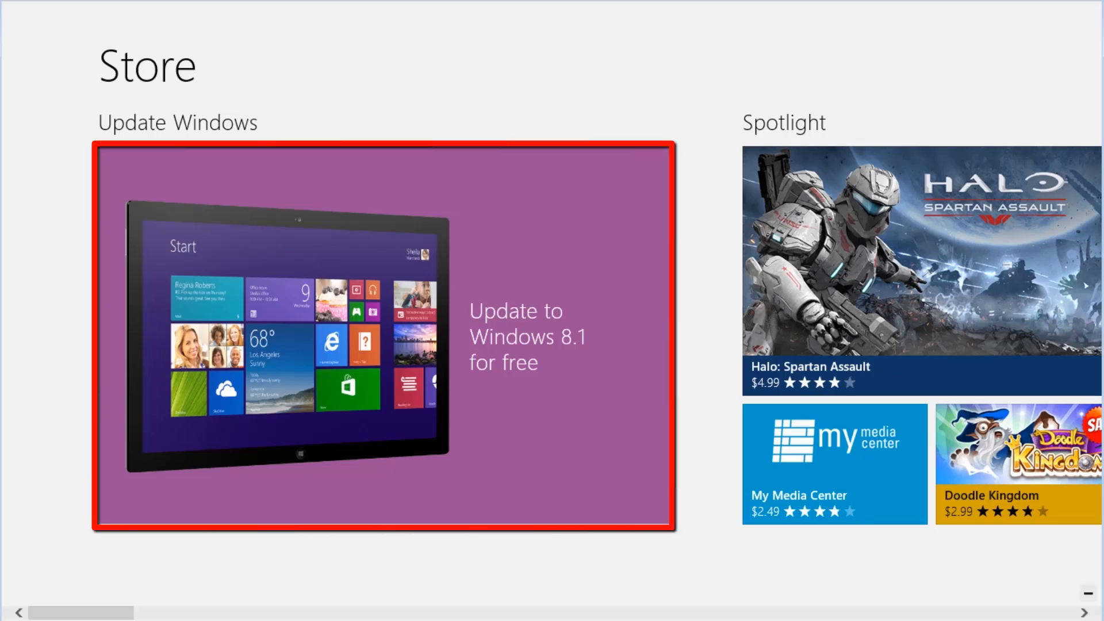
- Review the 'Update to Windows 8.1 for free' feature list and start the Windows 8.1 Pro download
left_click(381, 338)
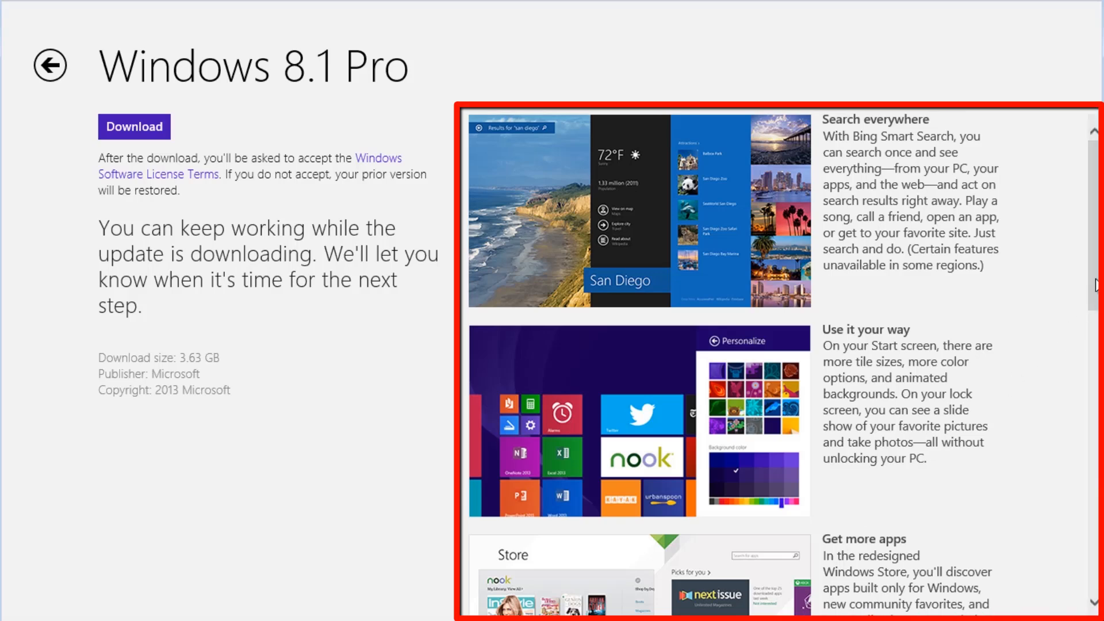
scroll("down", 3)
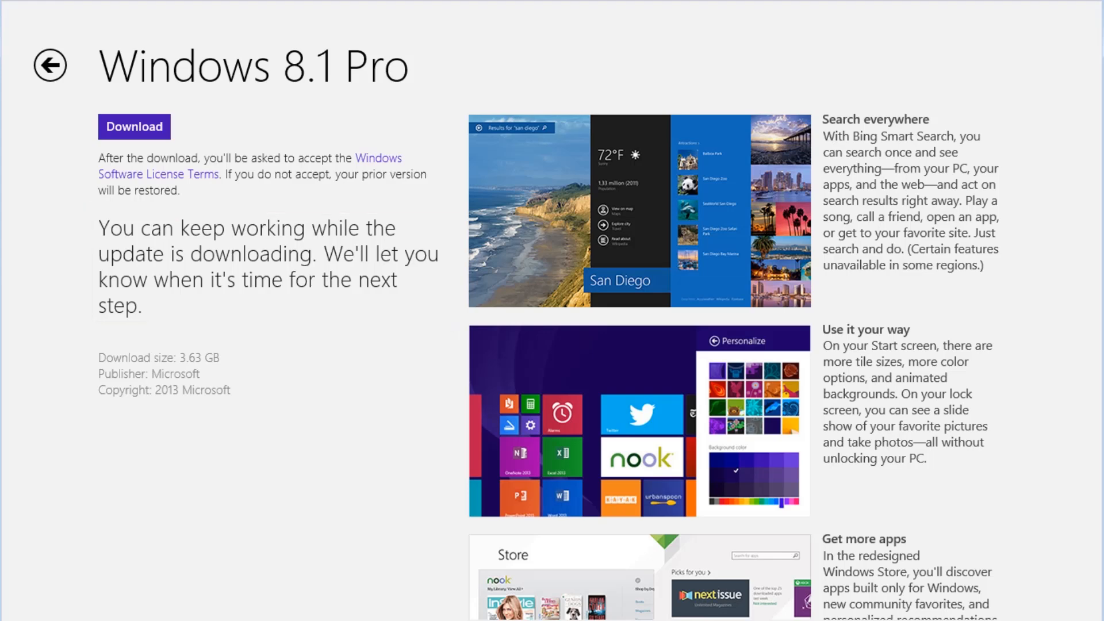
left_click(133, 127)
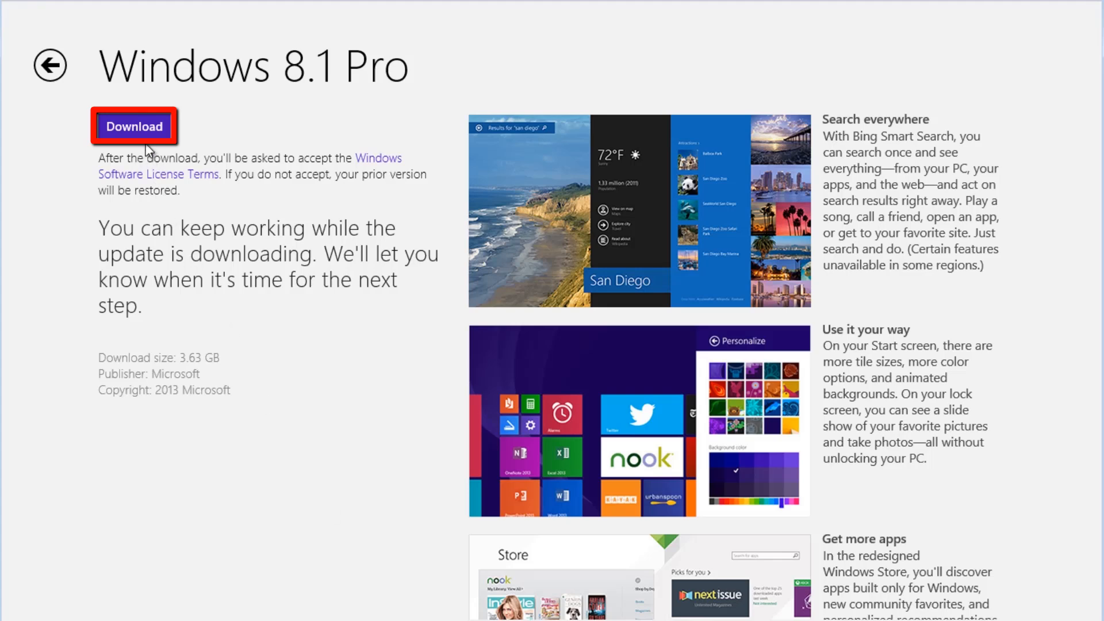
left_click(134, 127)
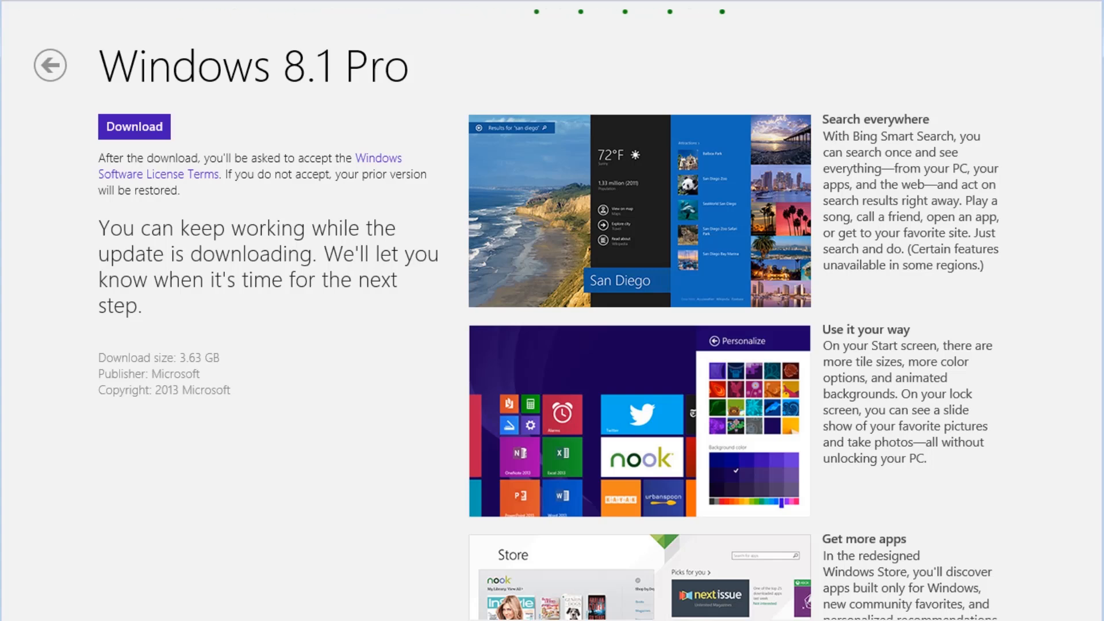
- Confirm Windows 8.1 Pro is downloading in the Installs list, then go back to the Start screen
left_click(133, 127)
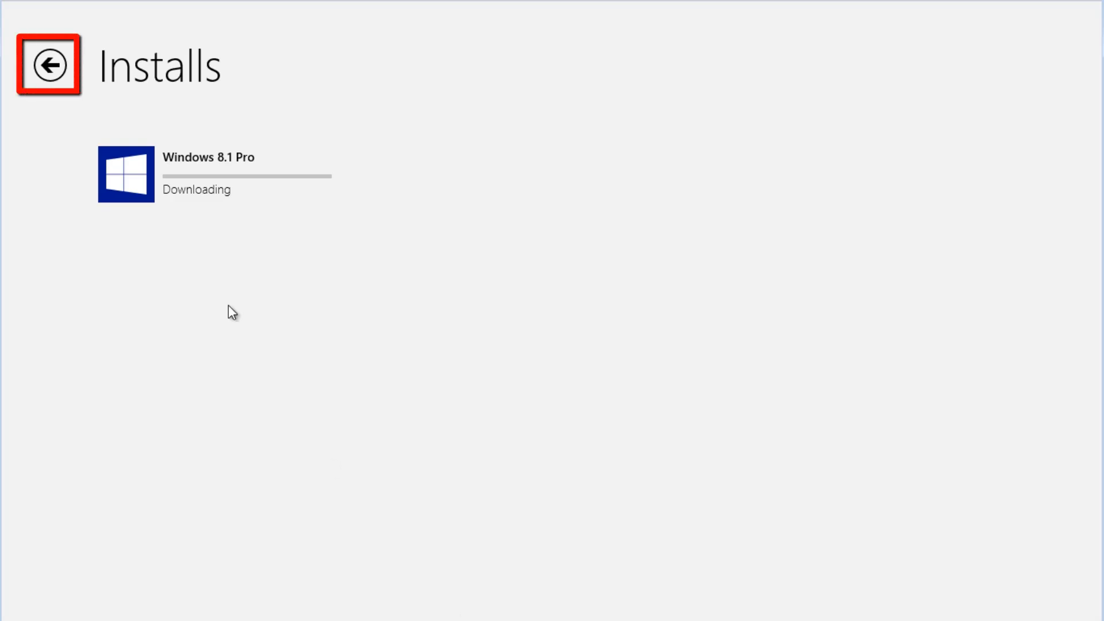
left_click(46, 64)
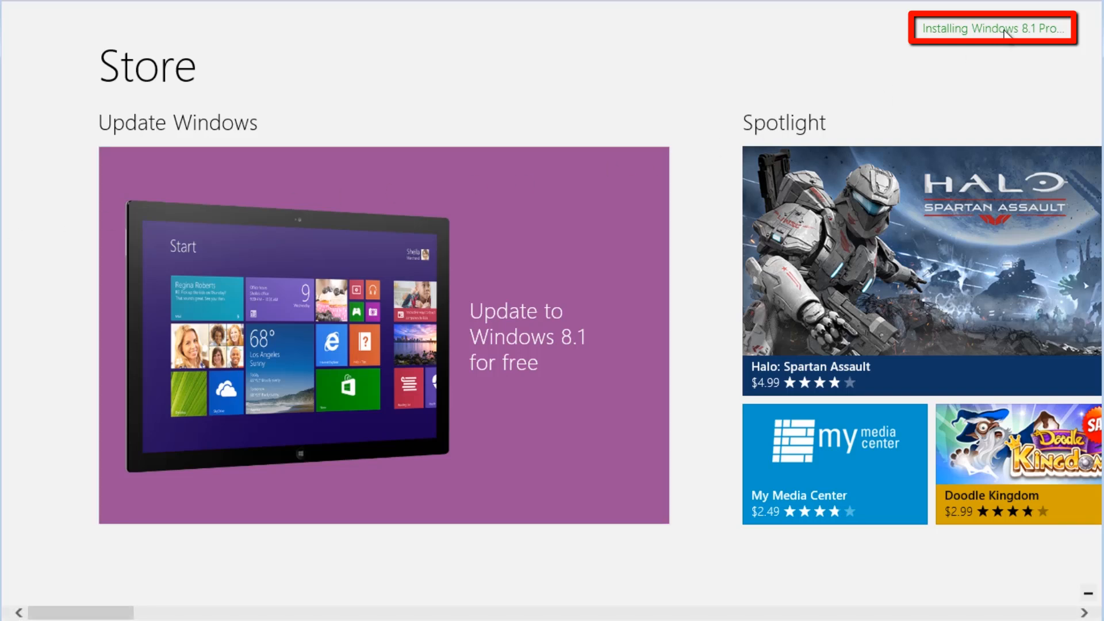
left_click(991, 29)
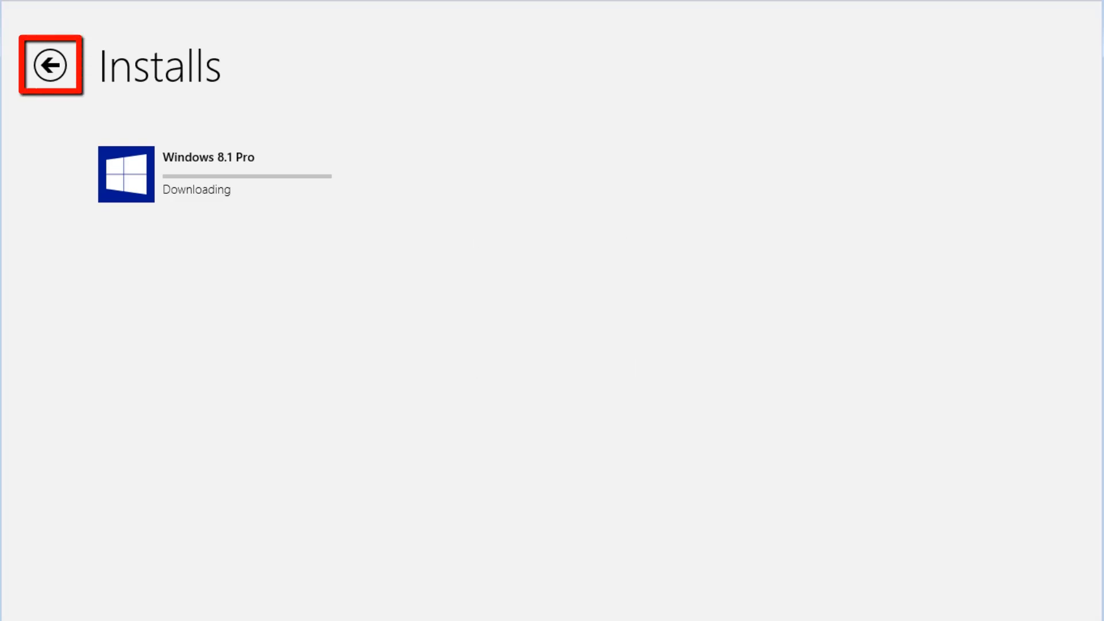
left_click(49, 64)
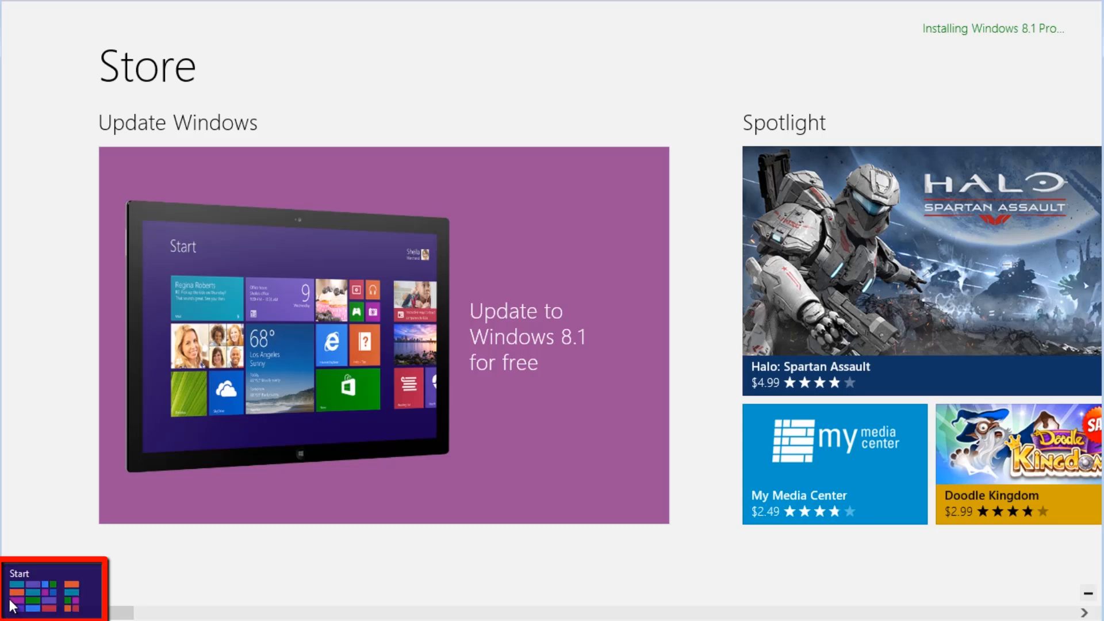
left_click(53, 587)
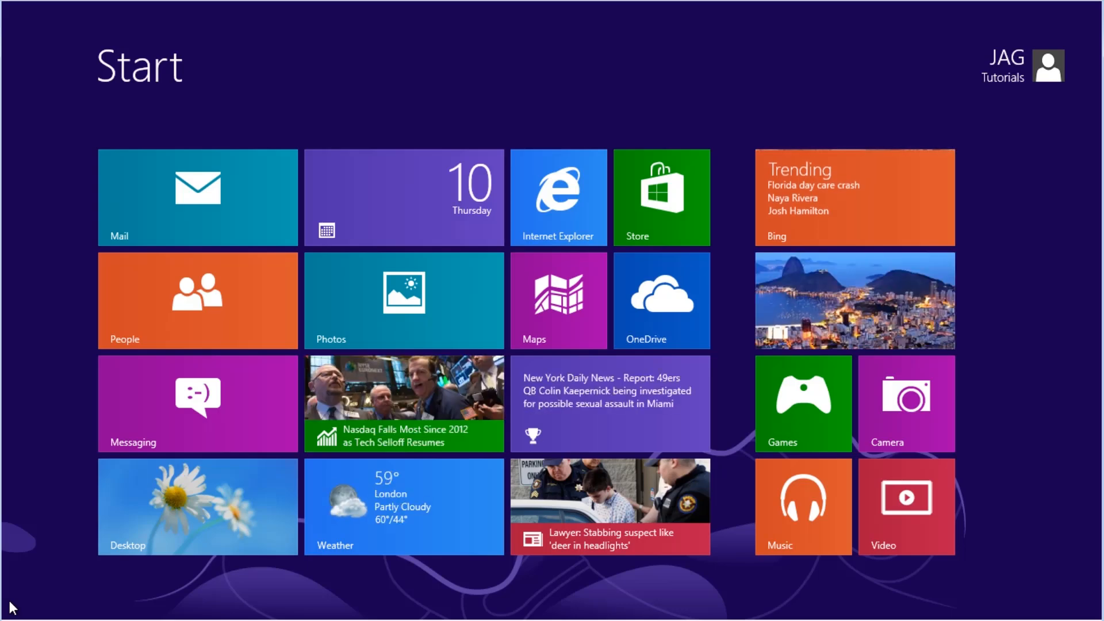
- Relaunch the Store and view the Installs list with Windows 8.1 Pro still downloading
left_click(659, 197)
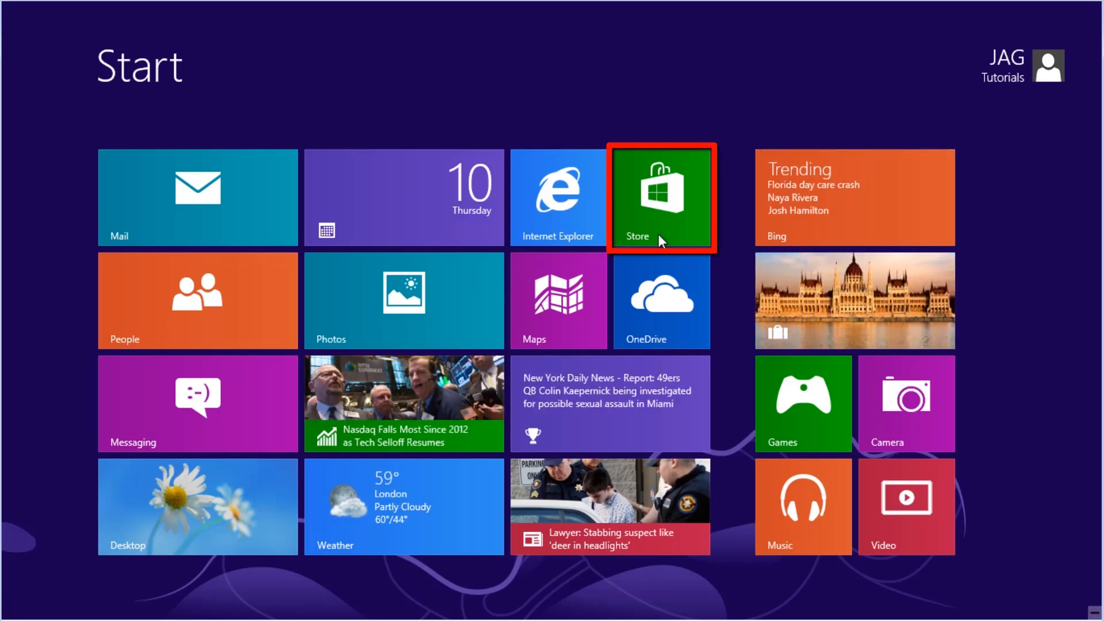
left_click(659, 198)
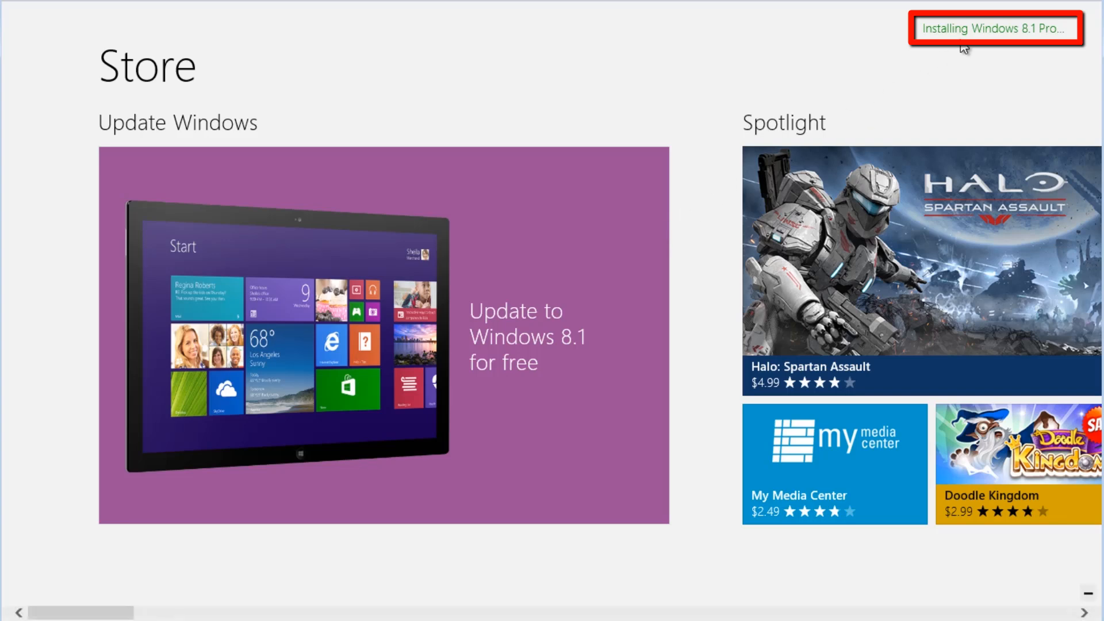
left_click(995, 27)
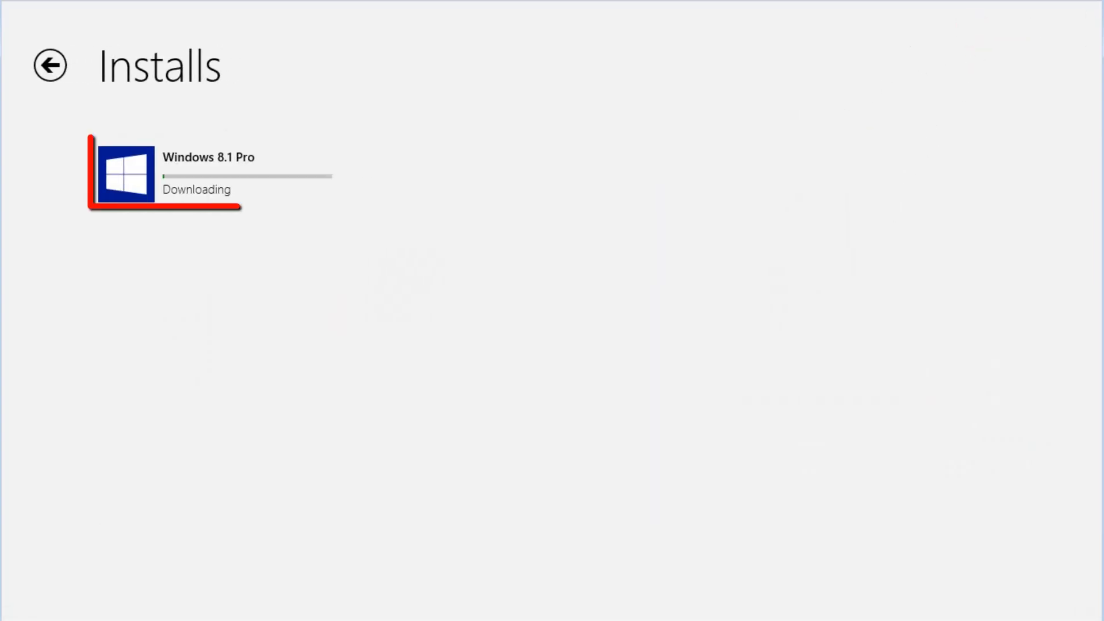
mouse_move(233, 190)
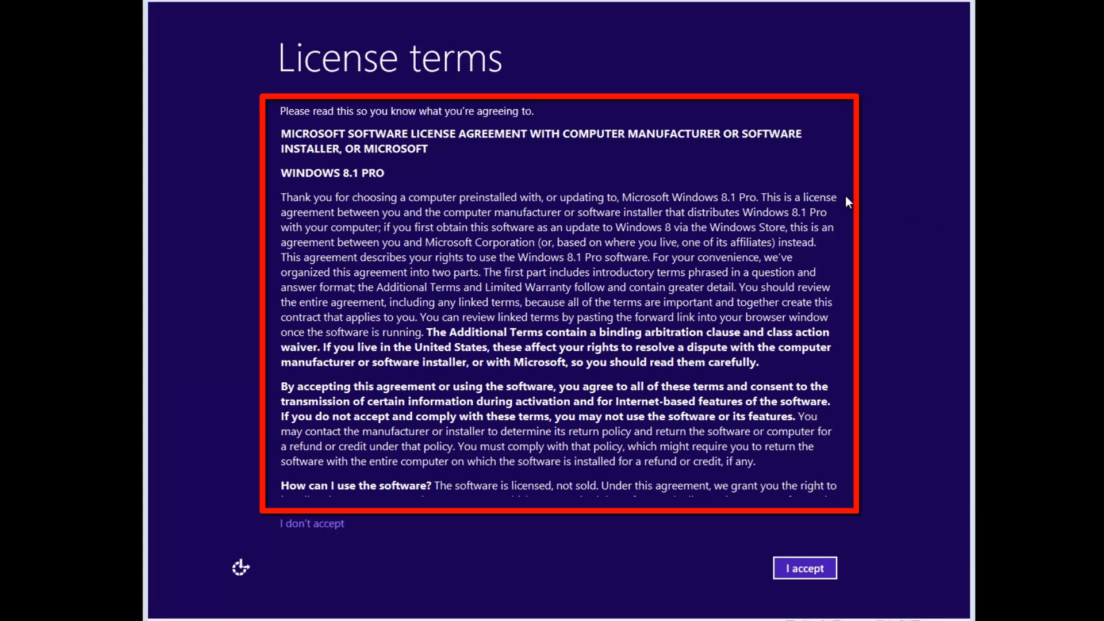
- Accept the Windows 8.1 Pro license terms and use the recommended express settings
scroll("down", 3)
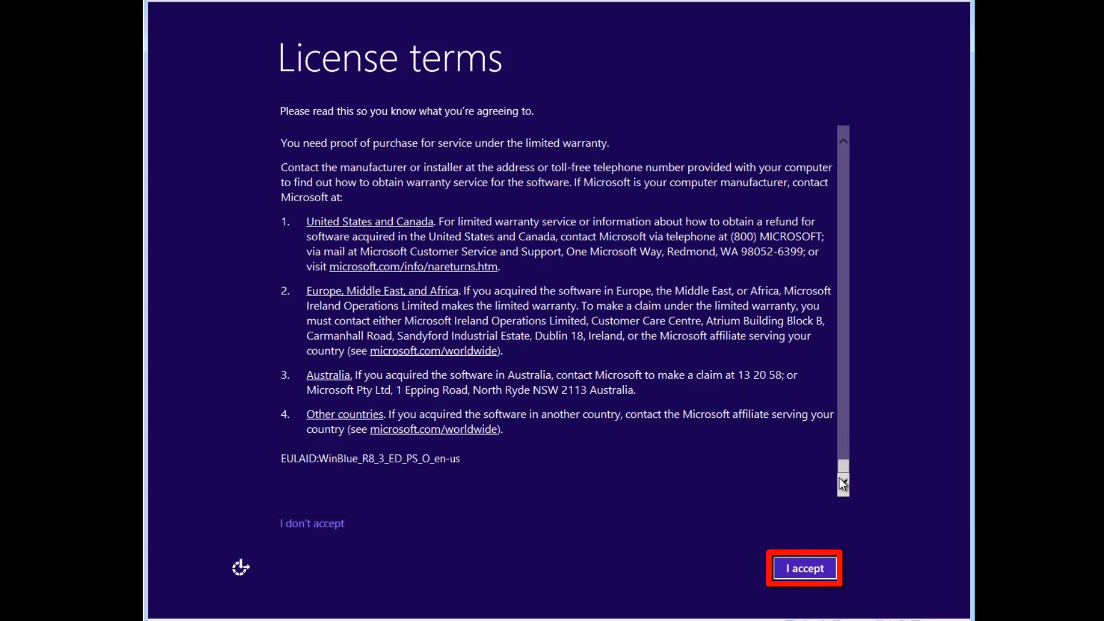
left_click(803, 568)
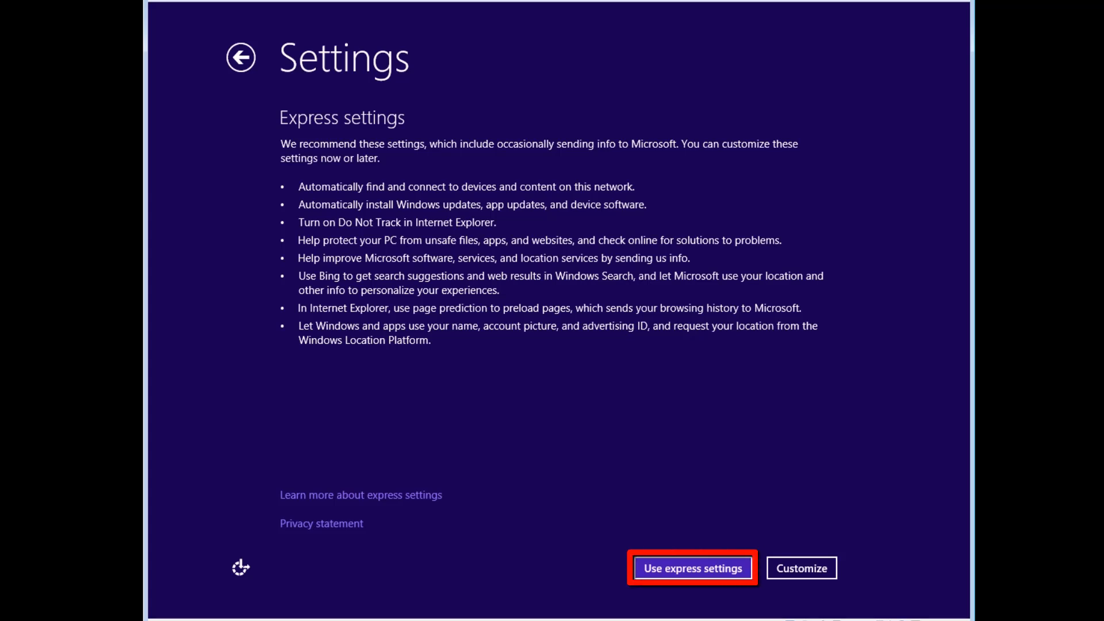
left_click(691, 567)
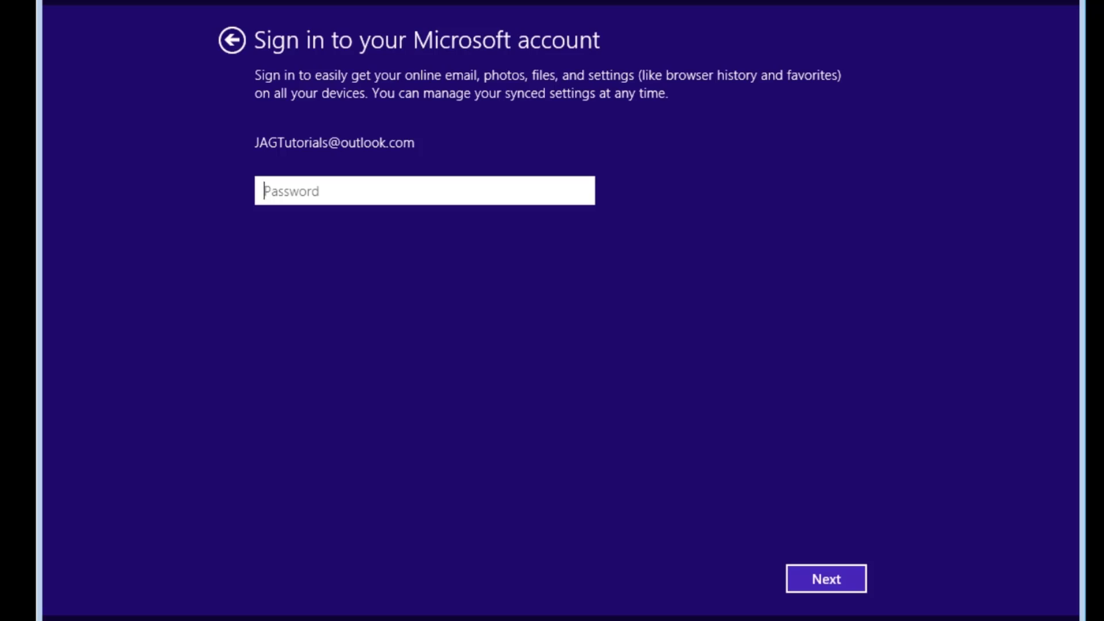
- Submit the Microsoft account password to sign in
left_click(423, 189)
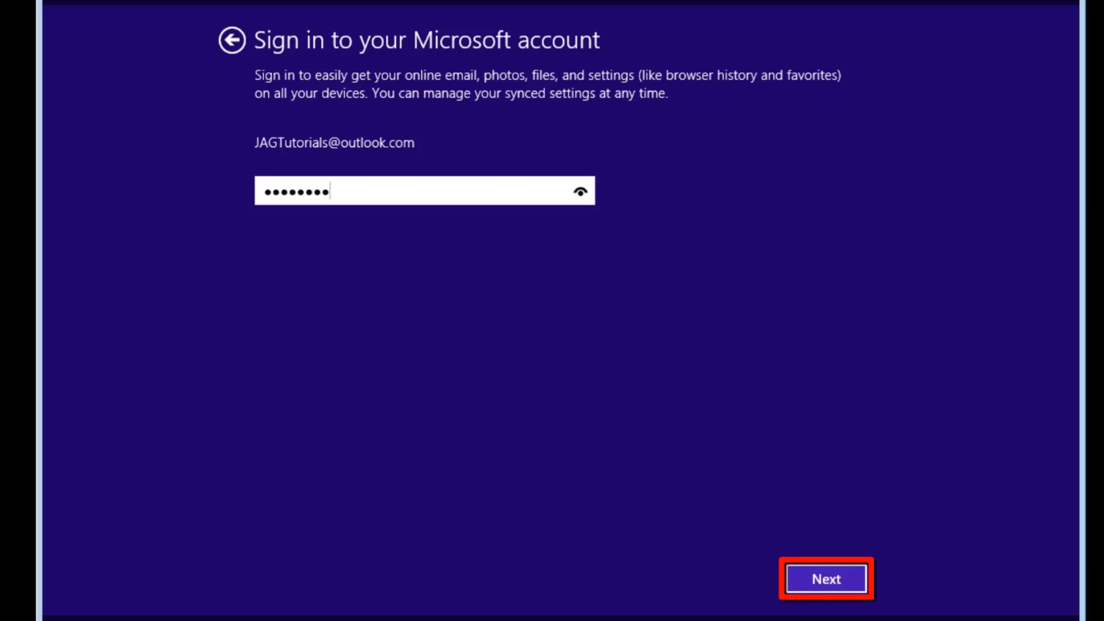
left_click(826, 578)
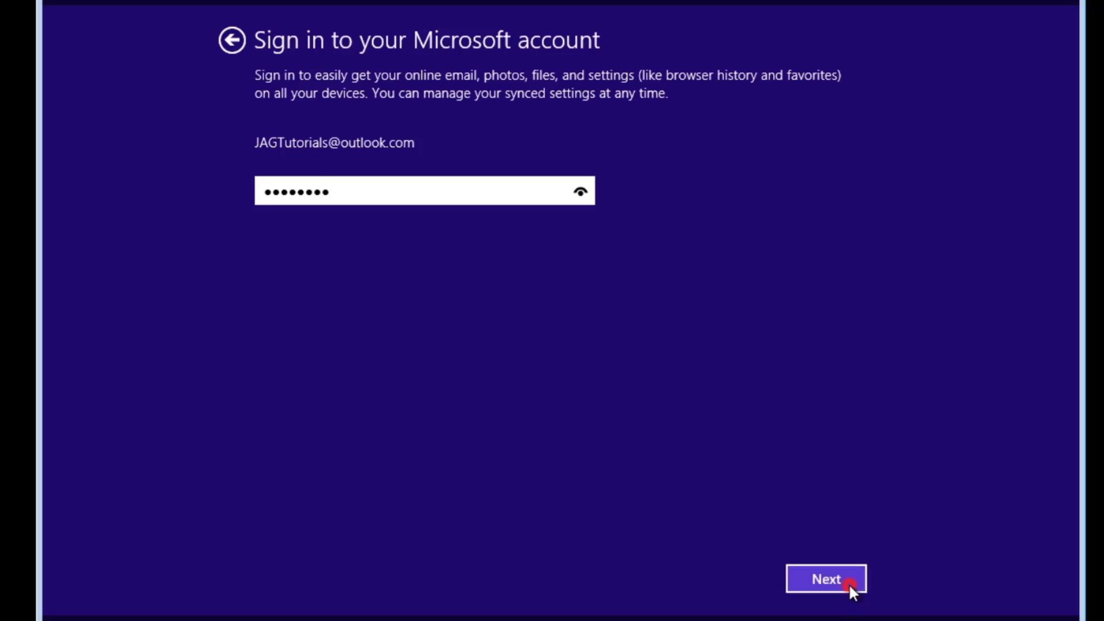
left_click(826, 578)
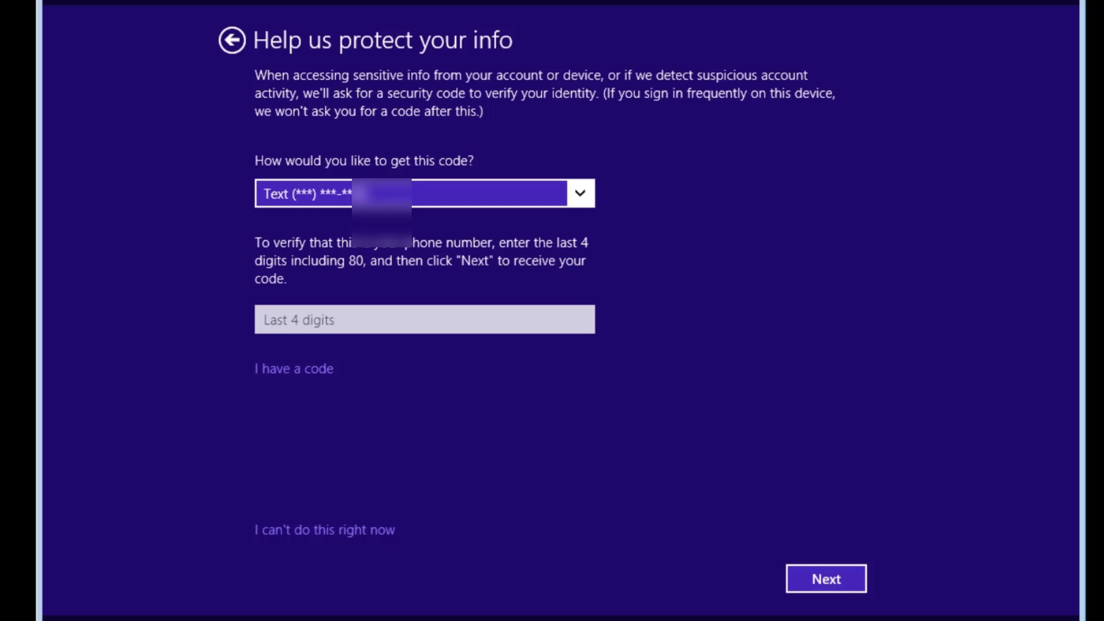
mouse_move(598, 209)
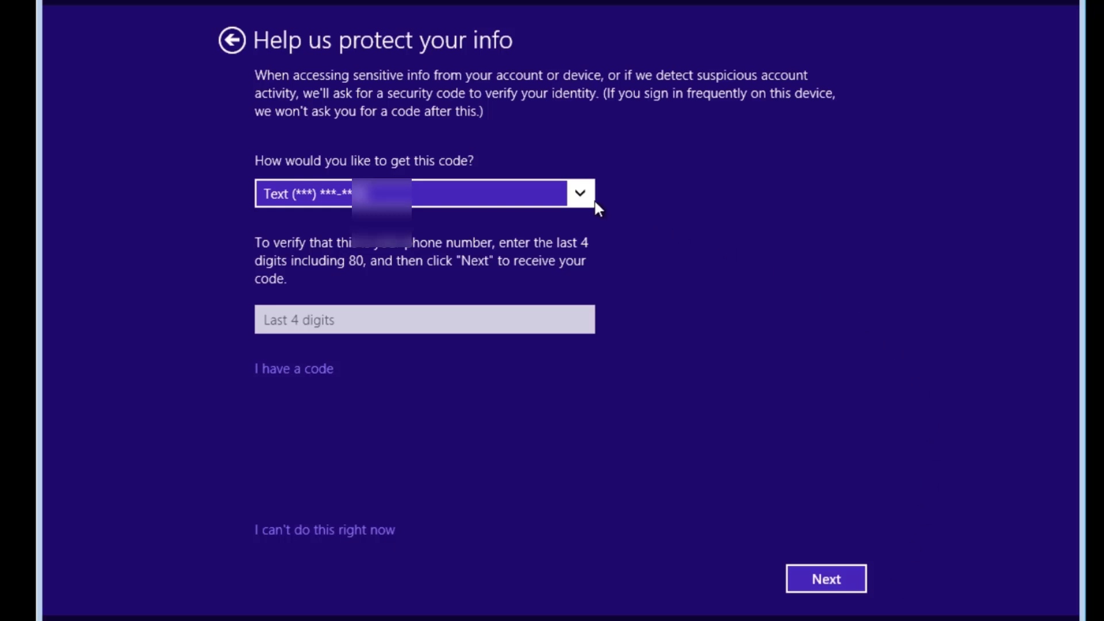
- Keep text message as the verification method, confirm last digits 5480, and request the code
left_click(578, 193)
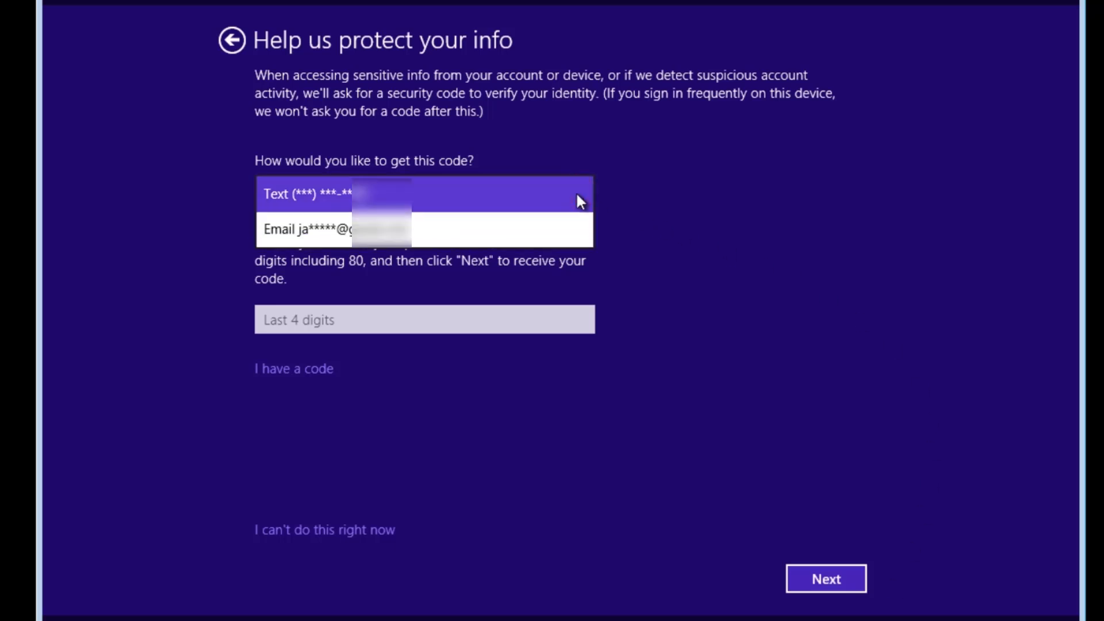
left_click(423, 193)
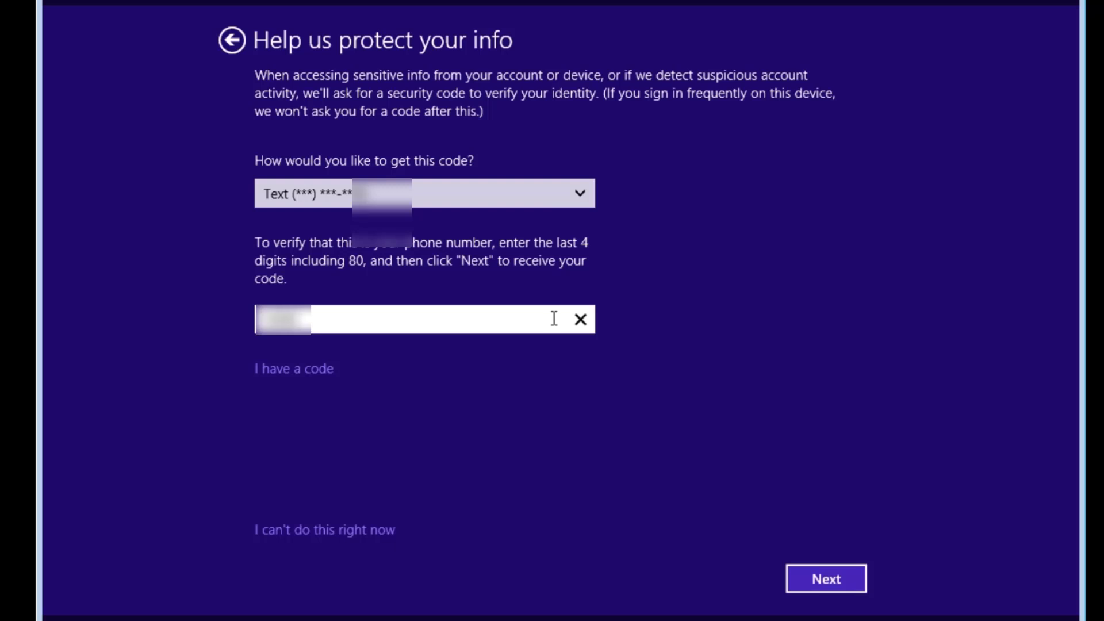
type("5480")
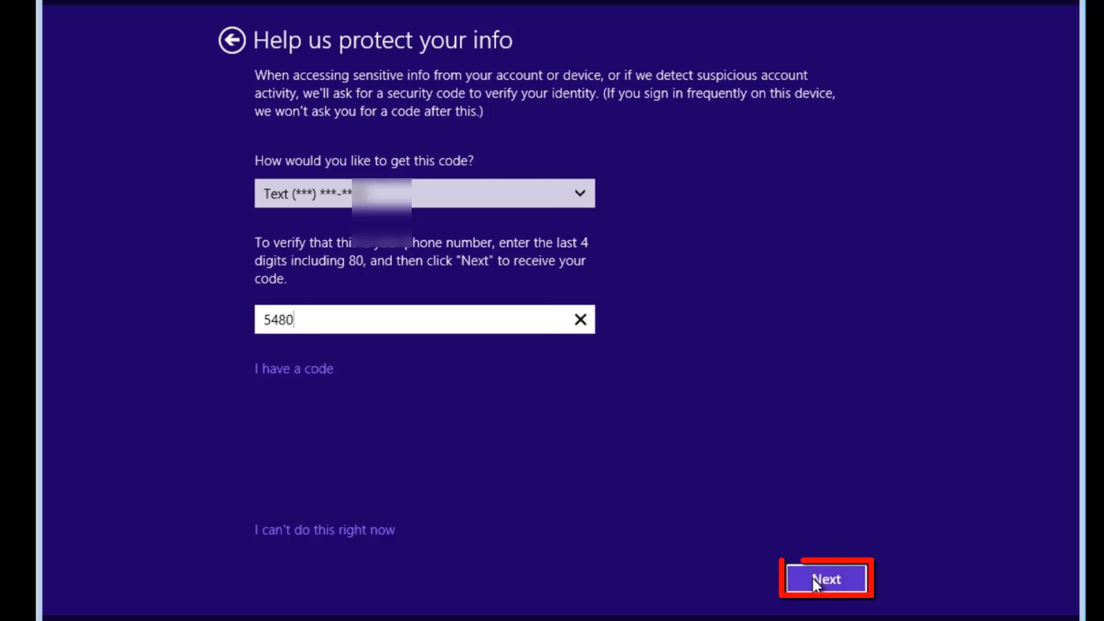
left_click(826, 578)
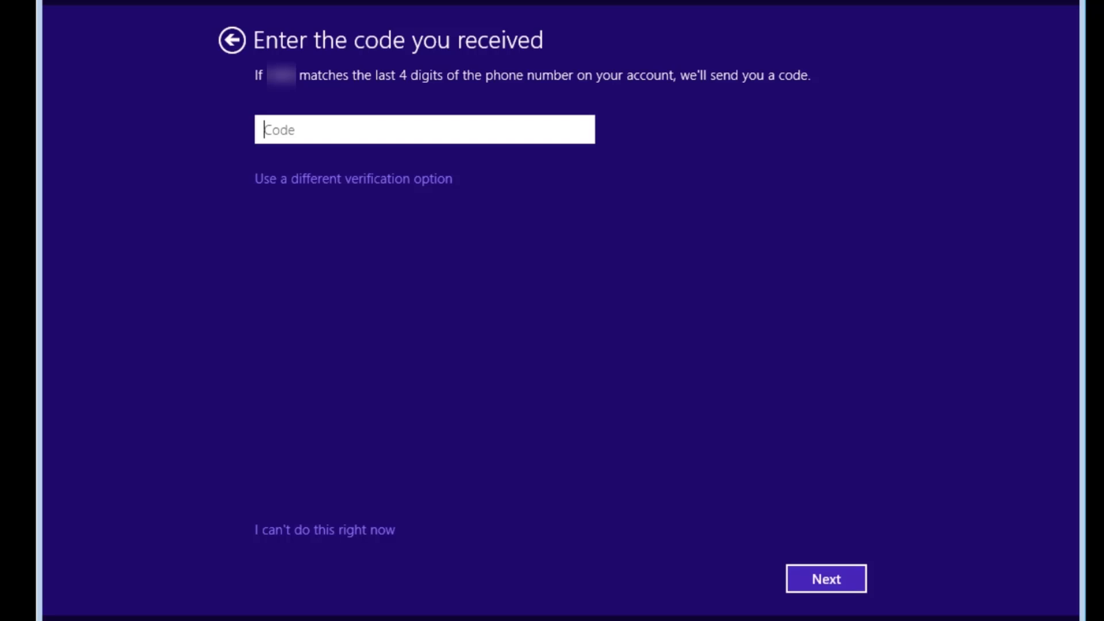
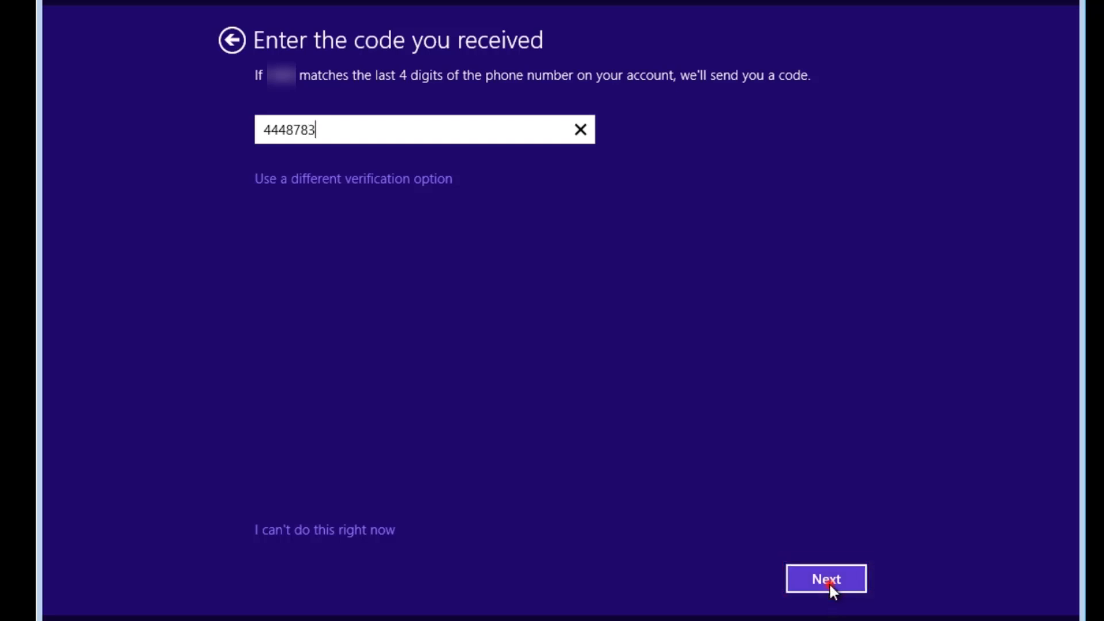
left_click(825, 578)
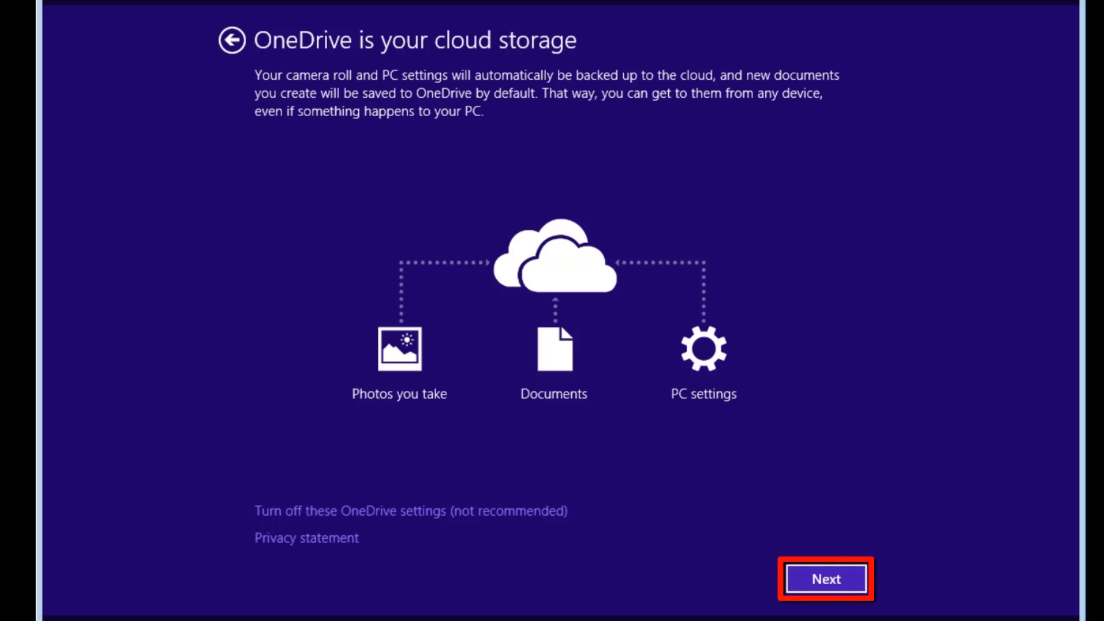
left_click(826, 578)
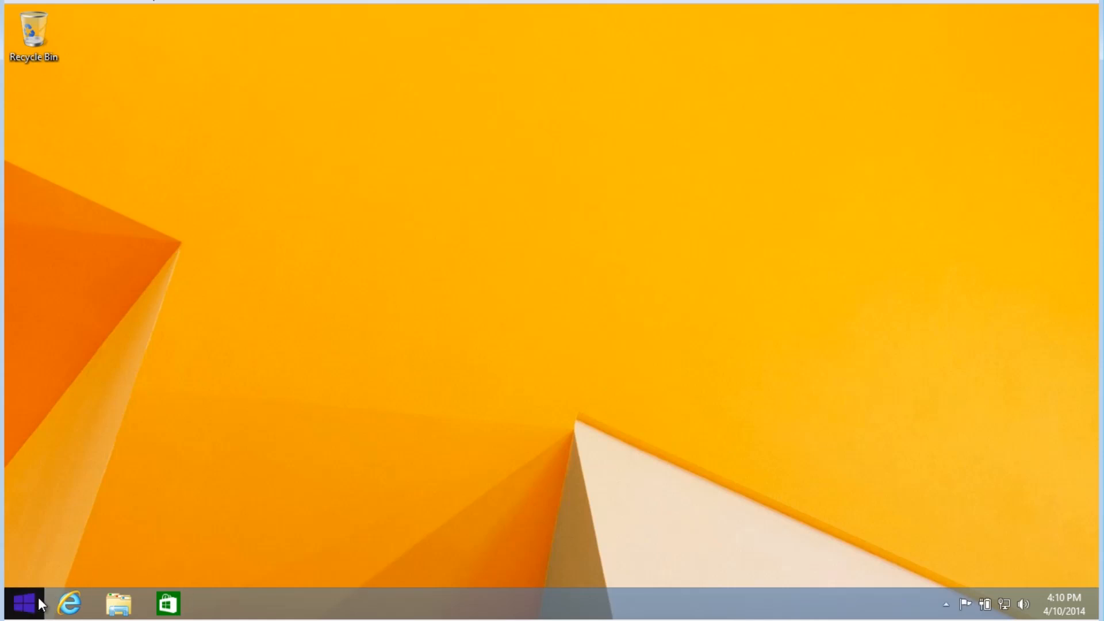
- Show the System page from the Start button menu, confirming the edition is Windows 8.1 Pro
right_click(23, 603)
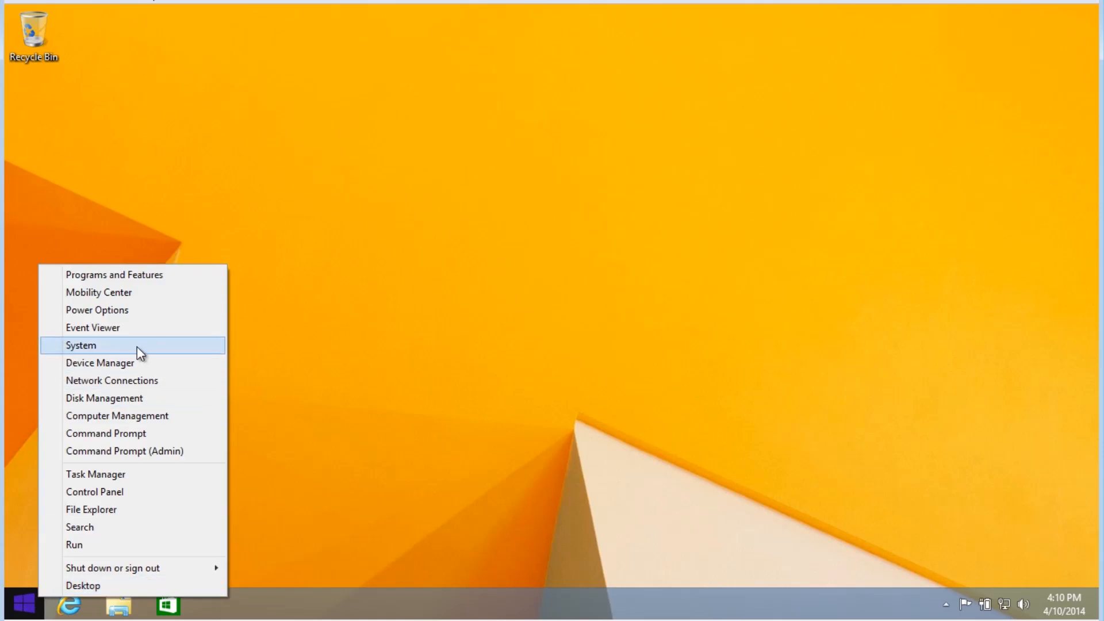
left_click(81, 345)
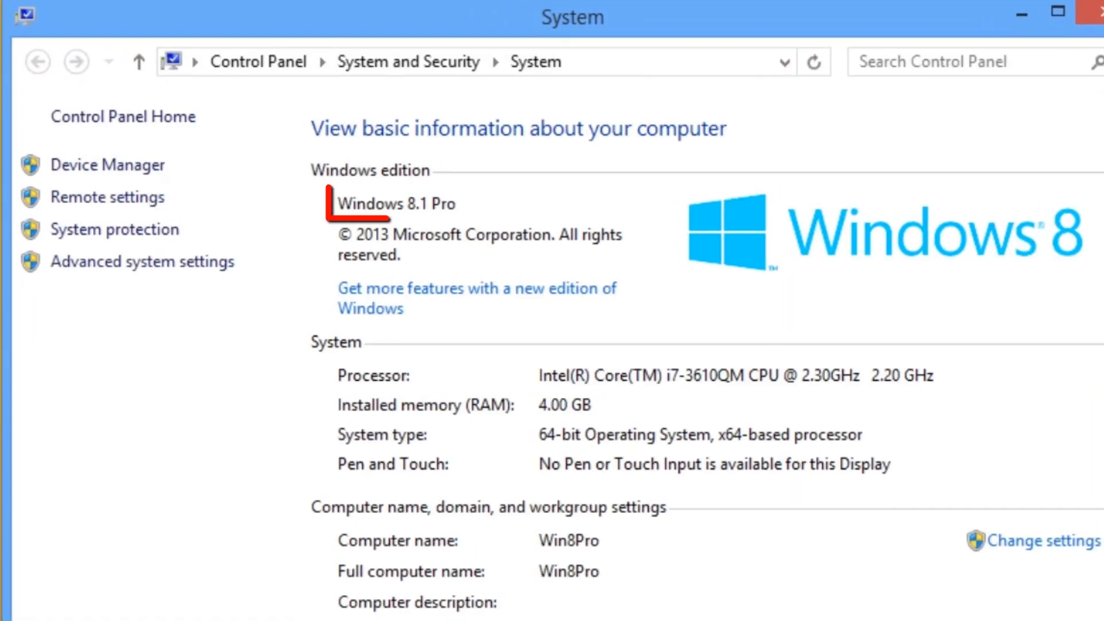